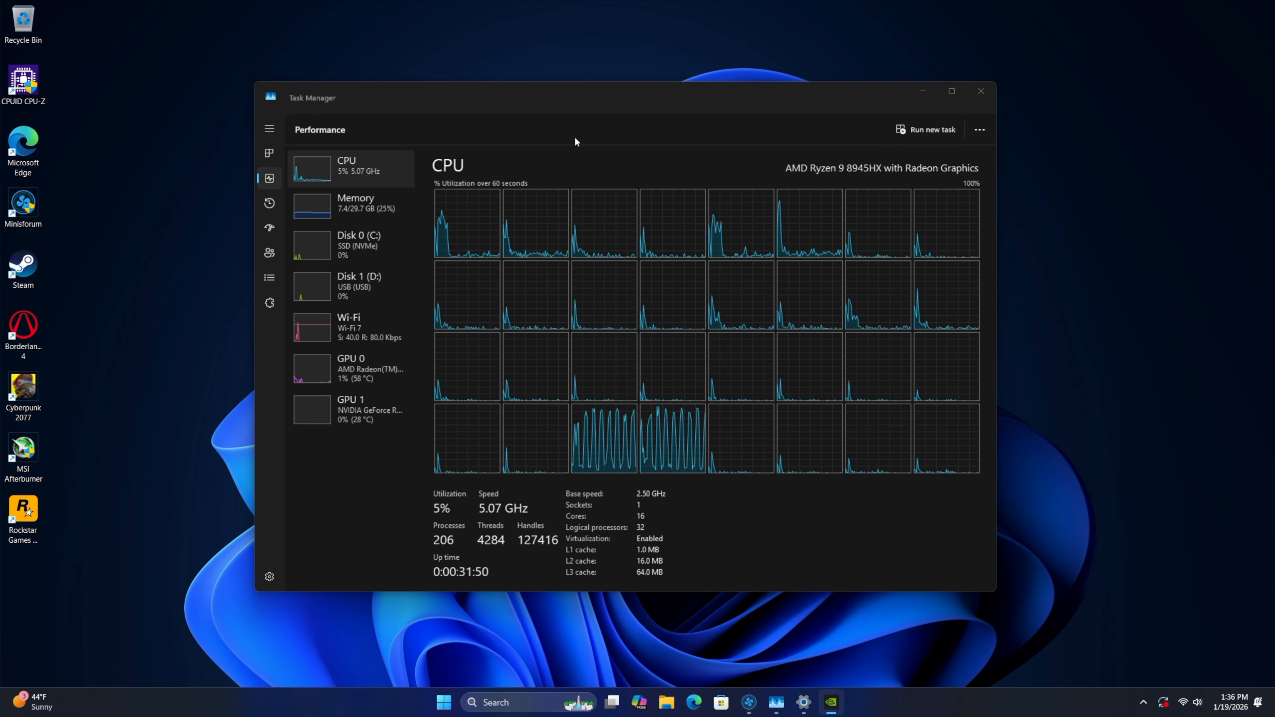
pyautogui.moveTo(706, 488)
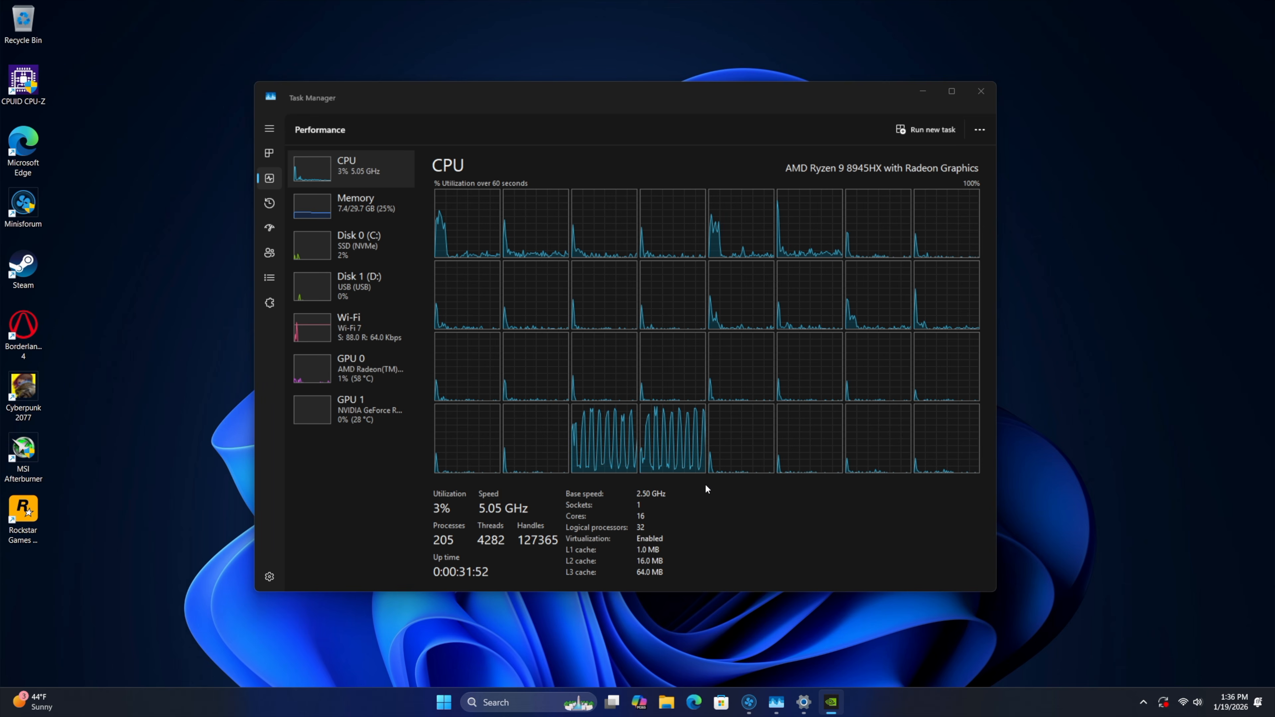
pyautogui.moveTo(859, 182)
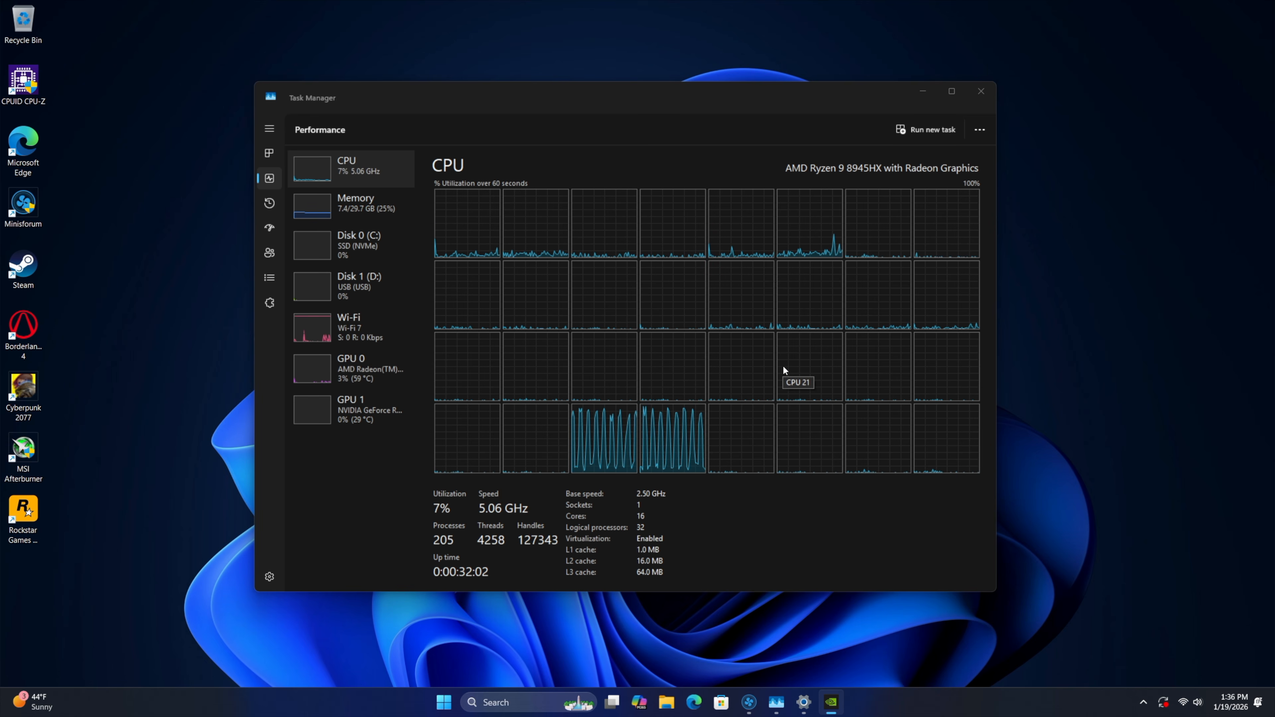
pyautogui.moveTo(656, 266)
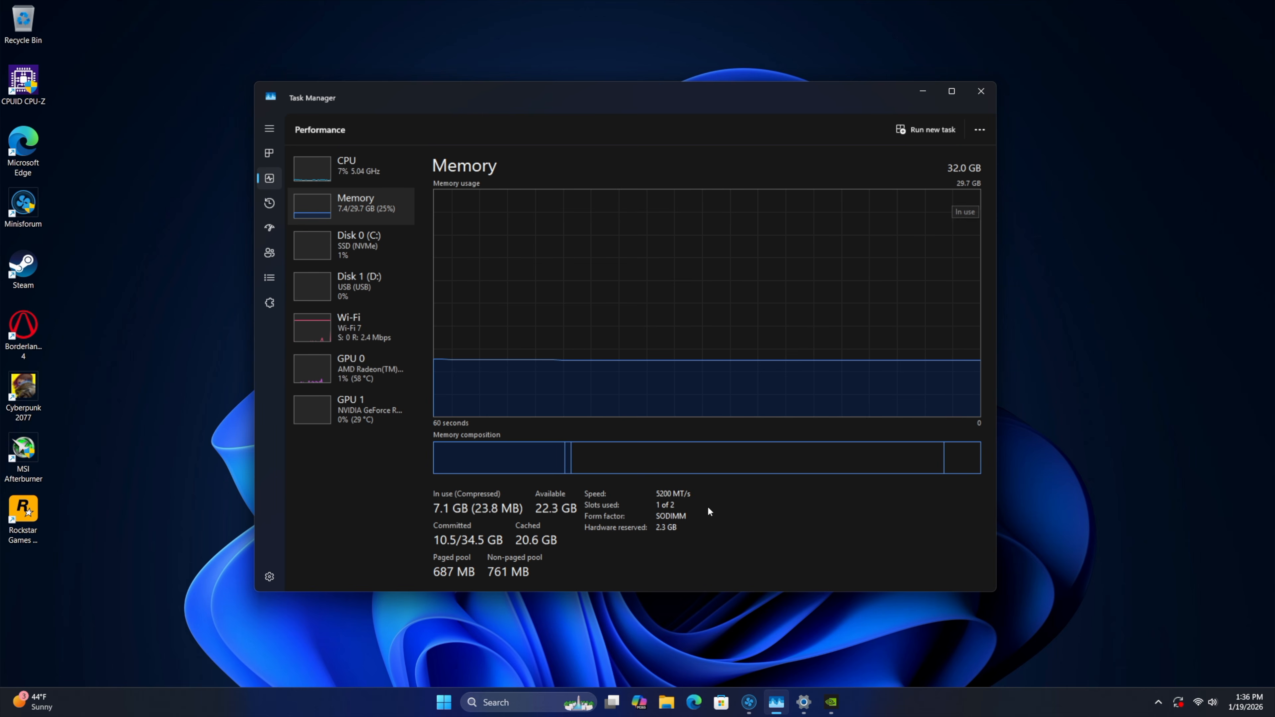
pyautogui.moveTo(729, 542)
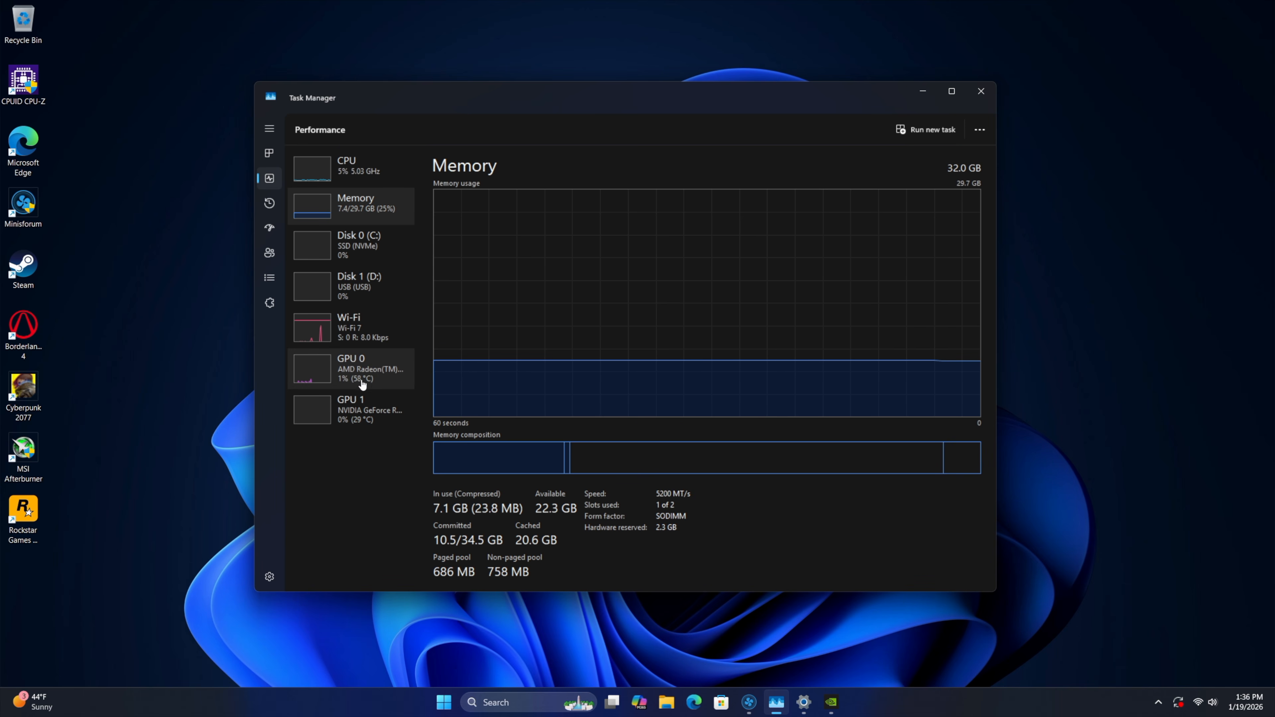
# - View the NVIDIA GeForce RTX 5060 (8 GB) stats in Task Manager, then close it
pyautogui.click(351, 369)
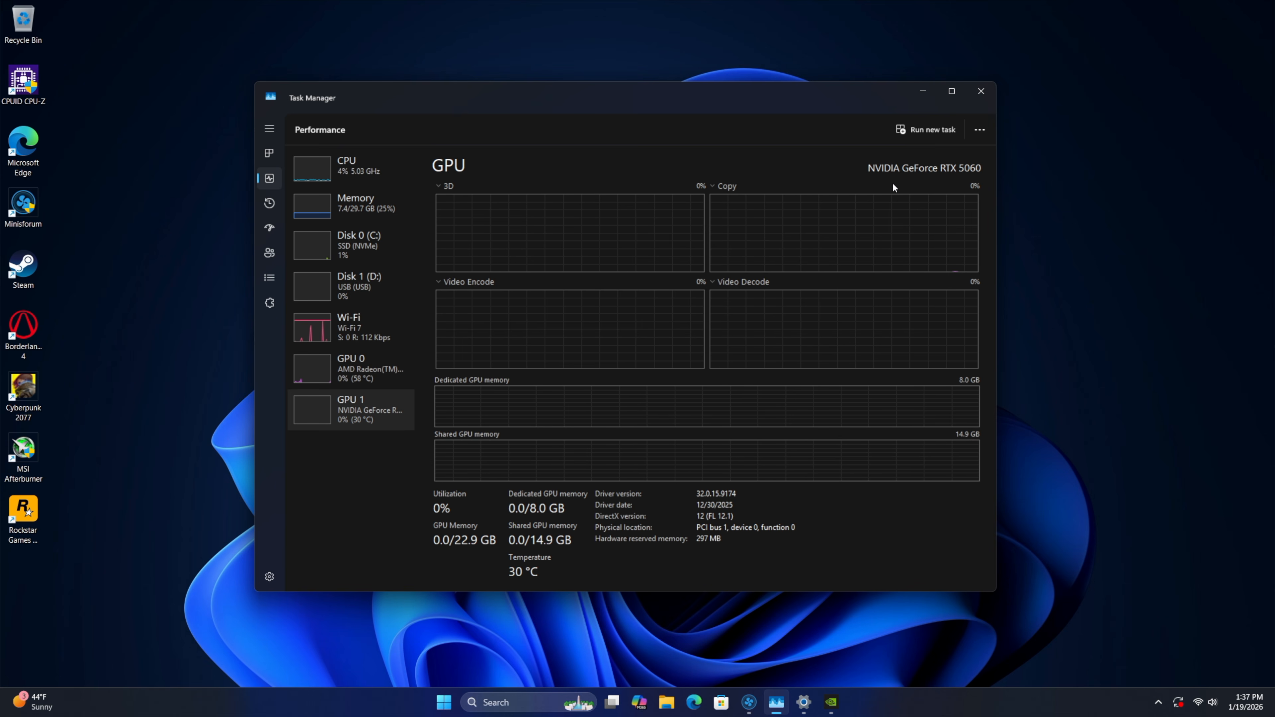
pyautogui.moveTo(557, 523)
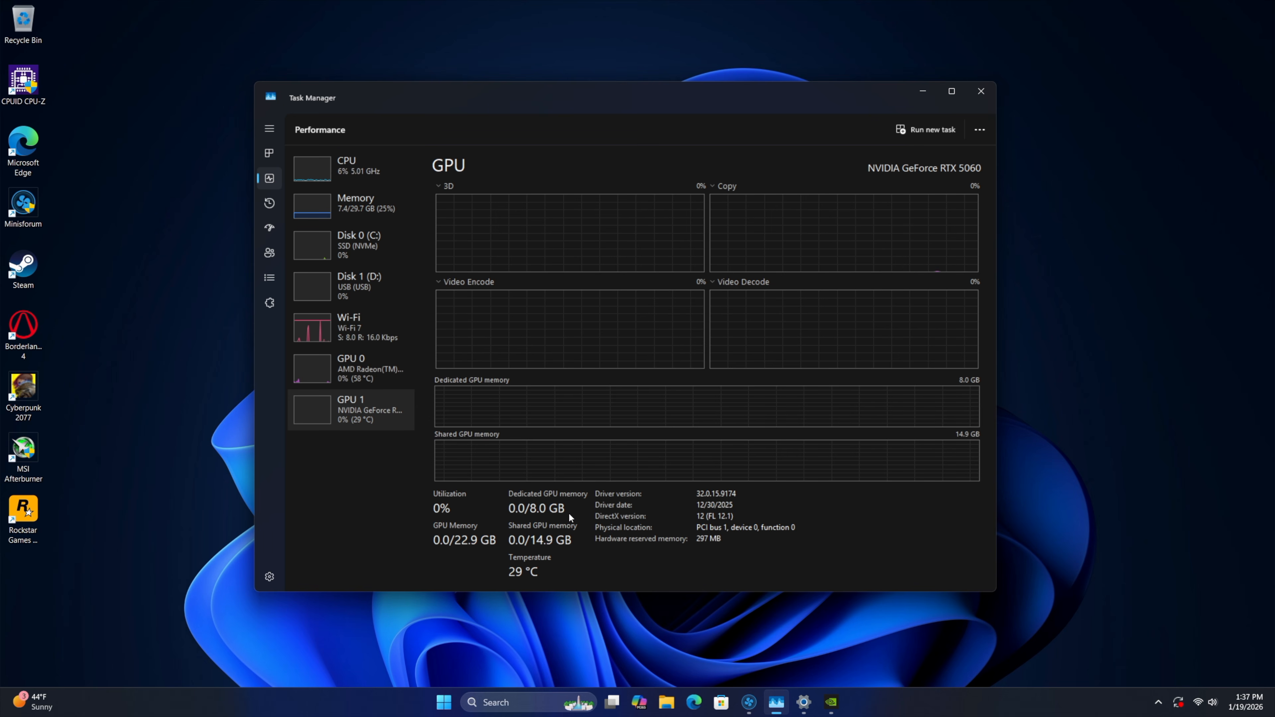
pyautogui.click(981, 91)
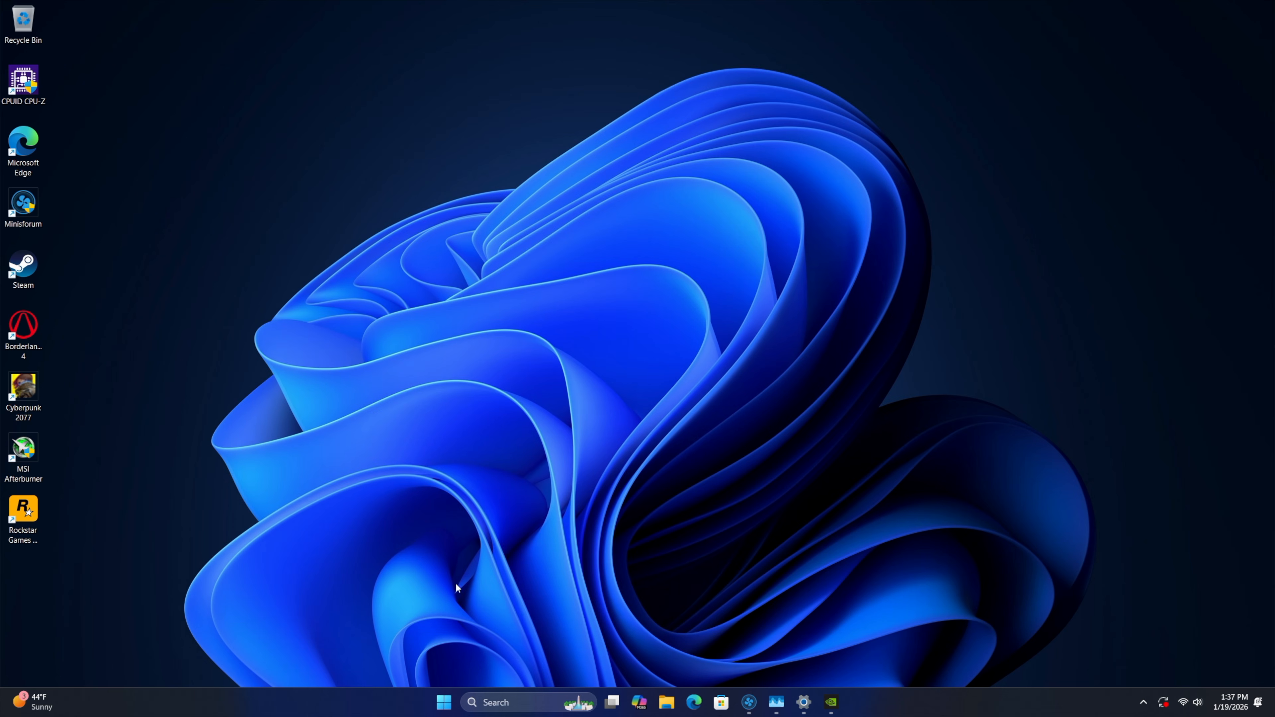
pyautogui.moveTo(747, 702)
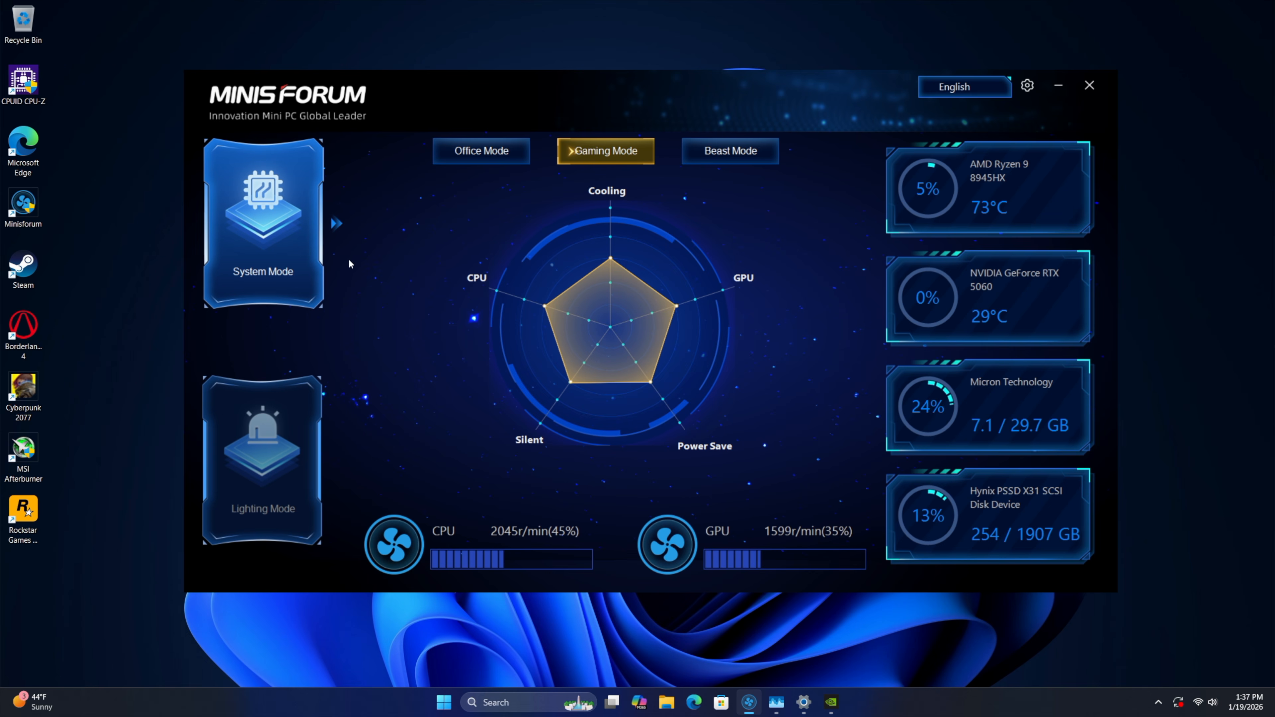
pyautogui.moveTo(459, 234)
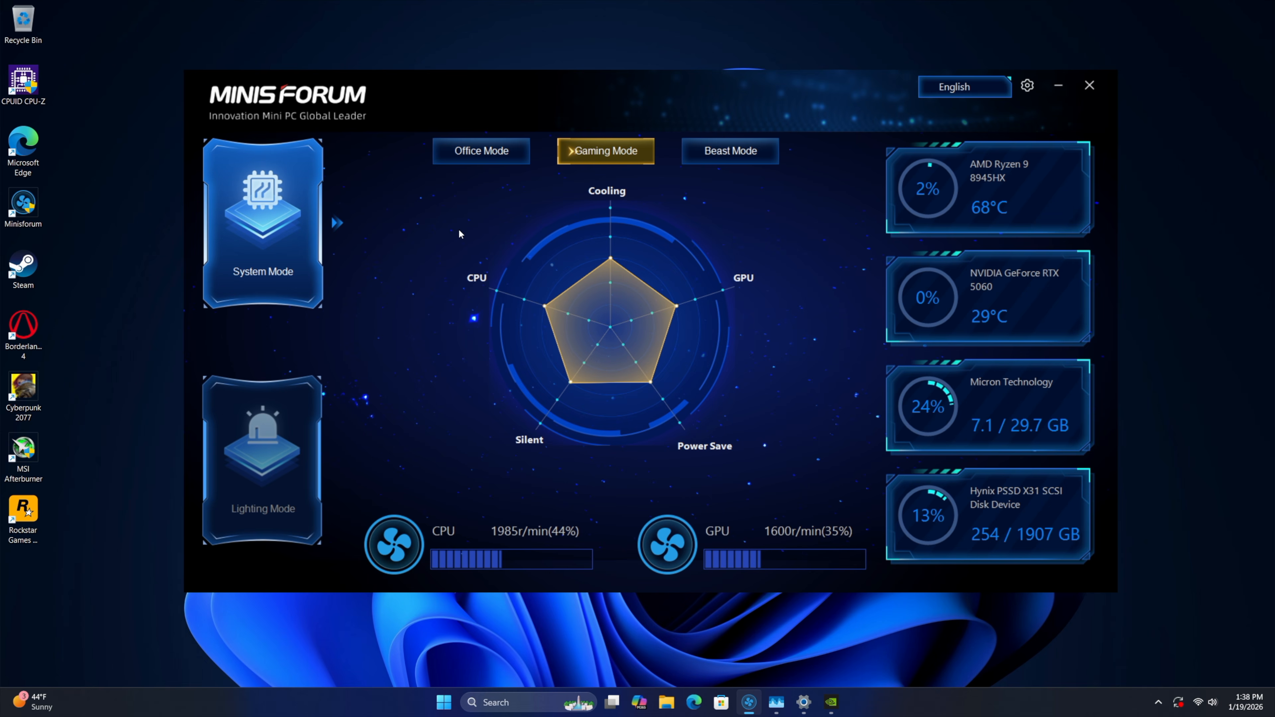
# - Toggle between Office Mode (60W) and Gaming Mode (80W), ending on Office Mode
pyautogui.click(481, 150)
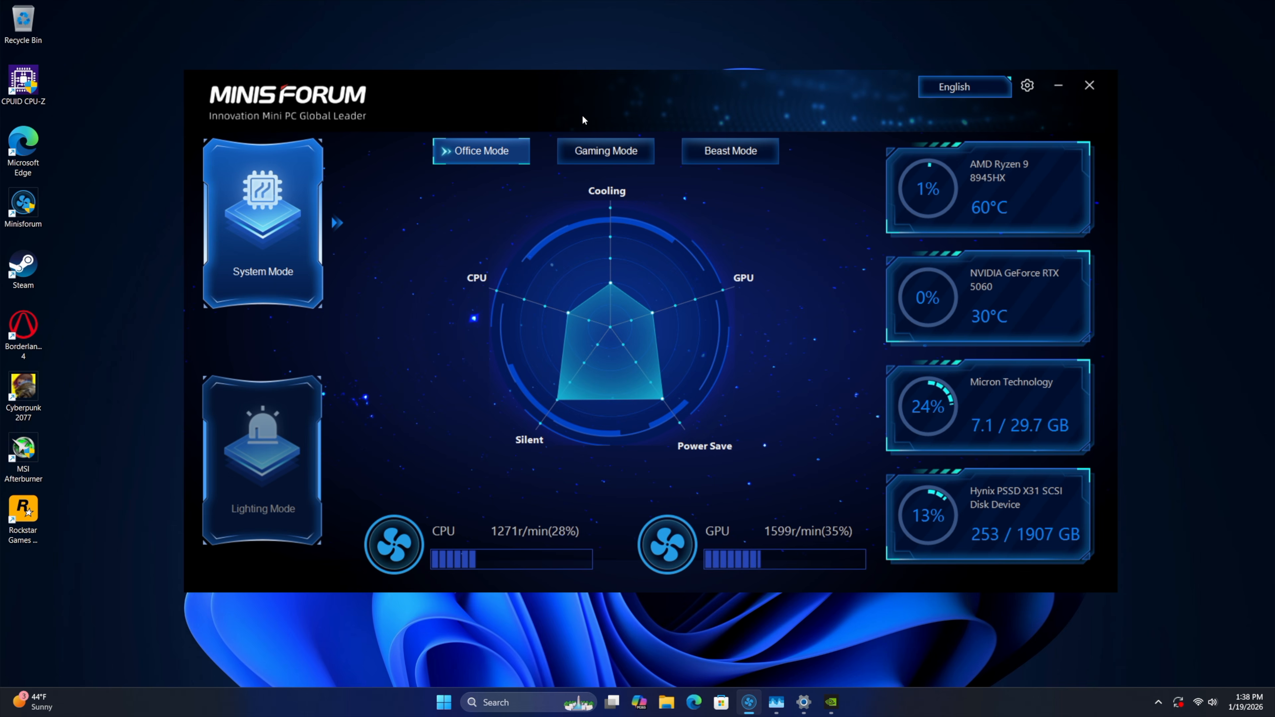
pyautogui.click(605, 151)
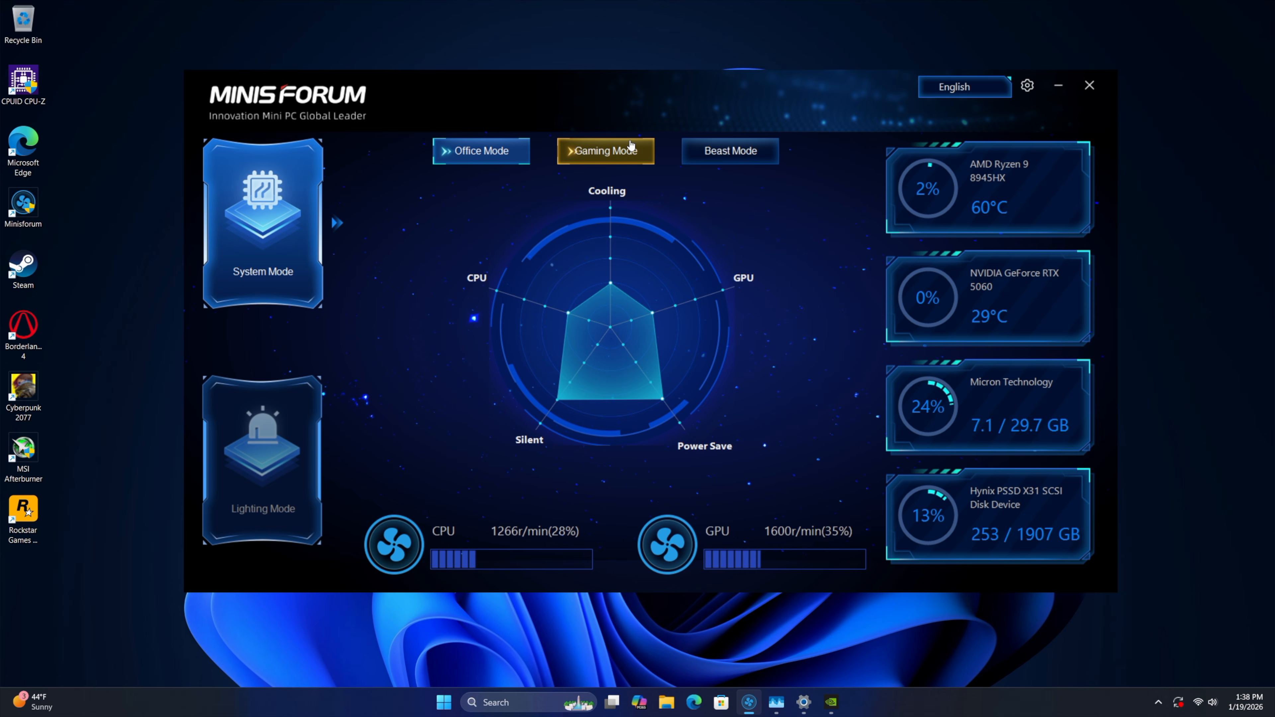
pyautogui.click(479, 151)
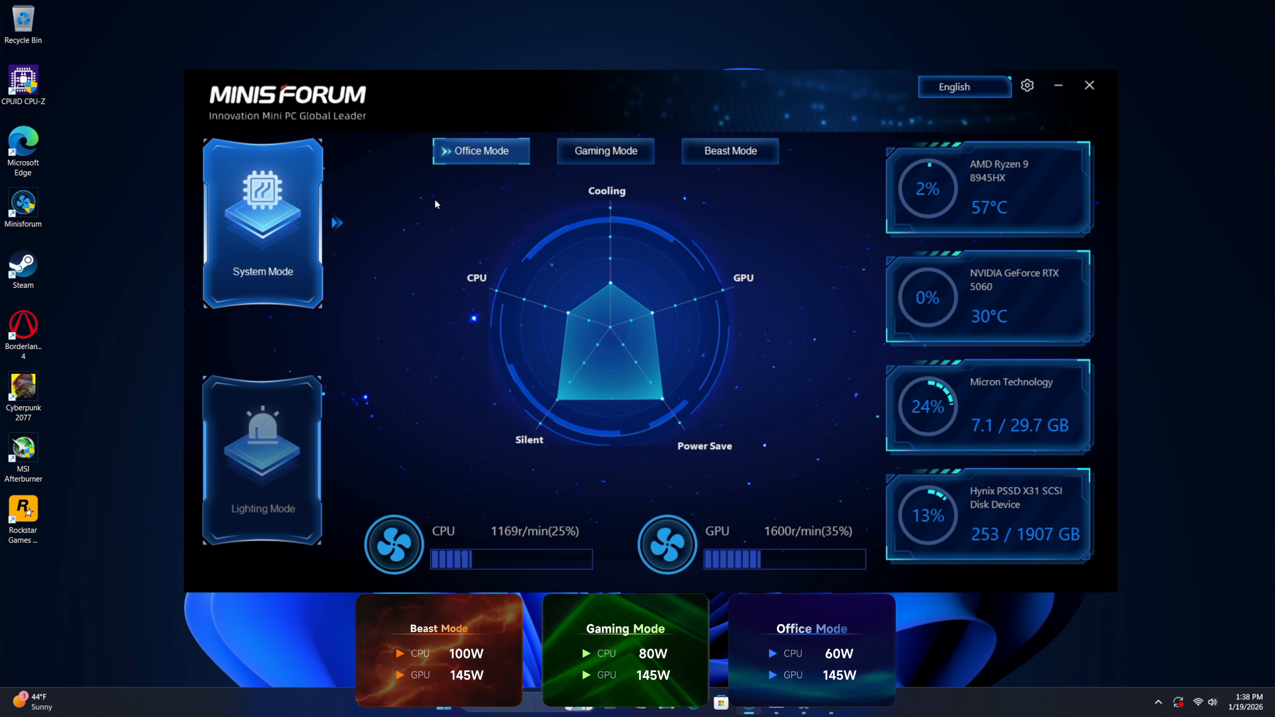
# - Step up through Gaming and Beast Mode (100W/145W), then back to Office Mode
pyautogui.click(604, 151)
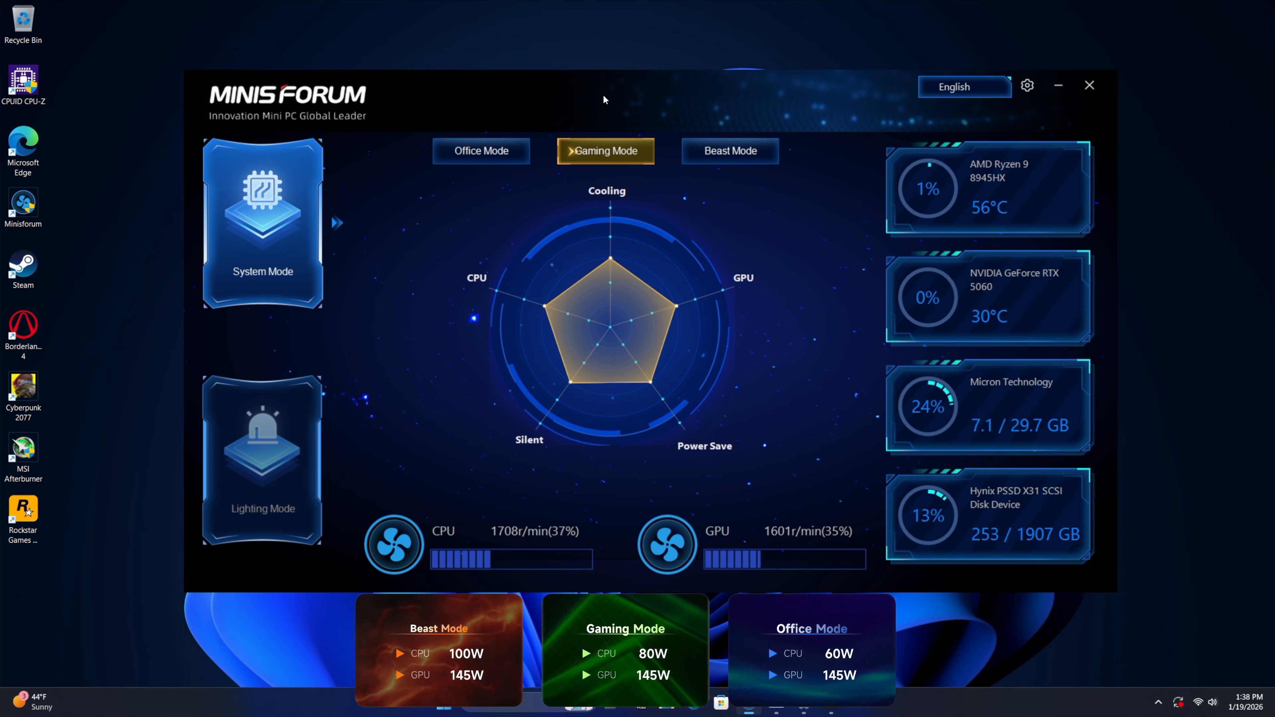
pyautogui.click(728, 151)
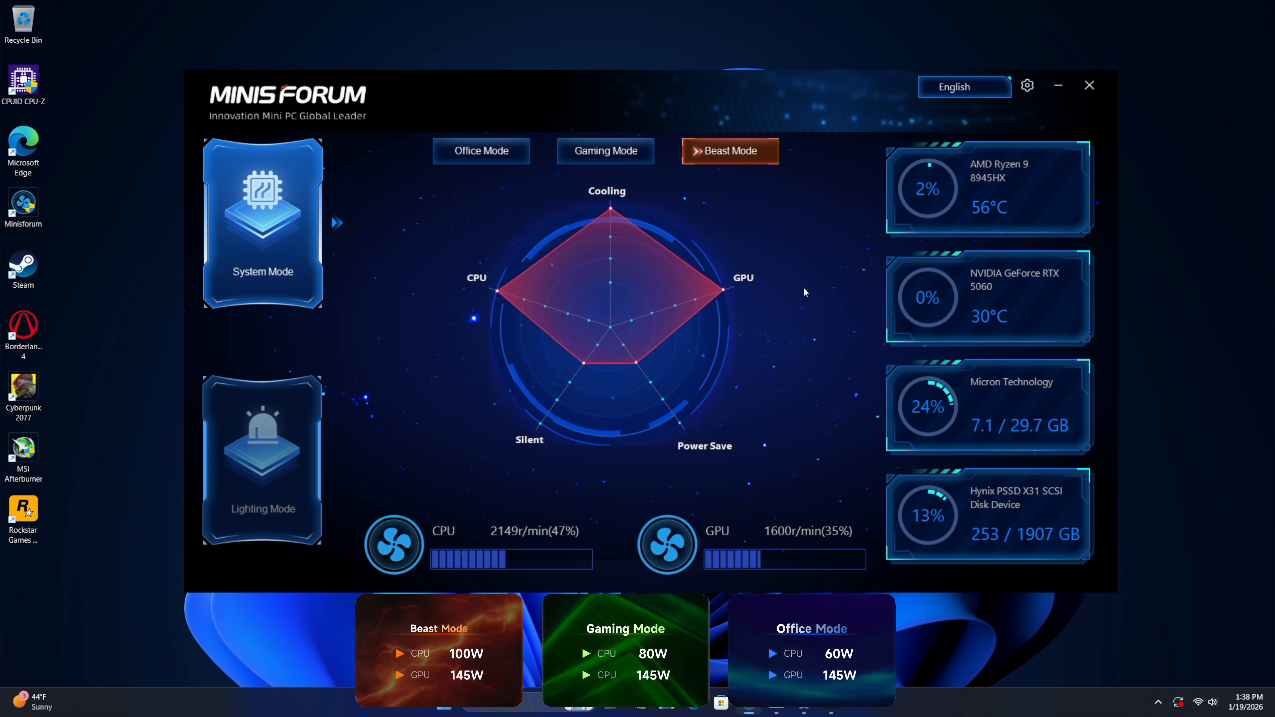
pyautogui.moveTo(492, 222)
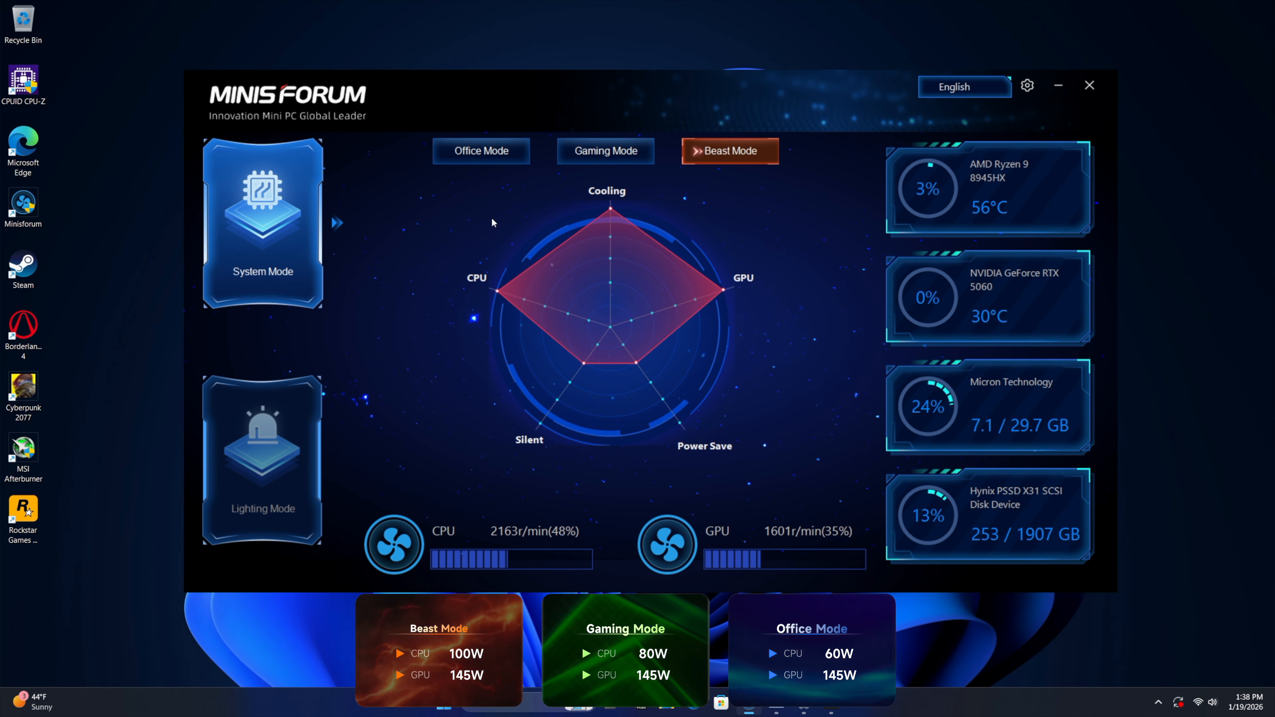
pyautogui.moveTo(481, 151)
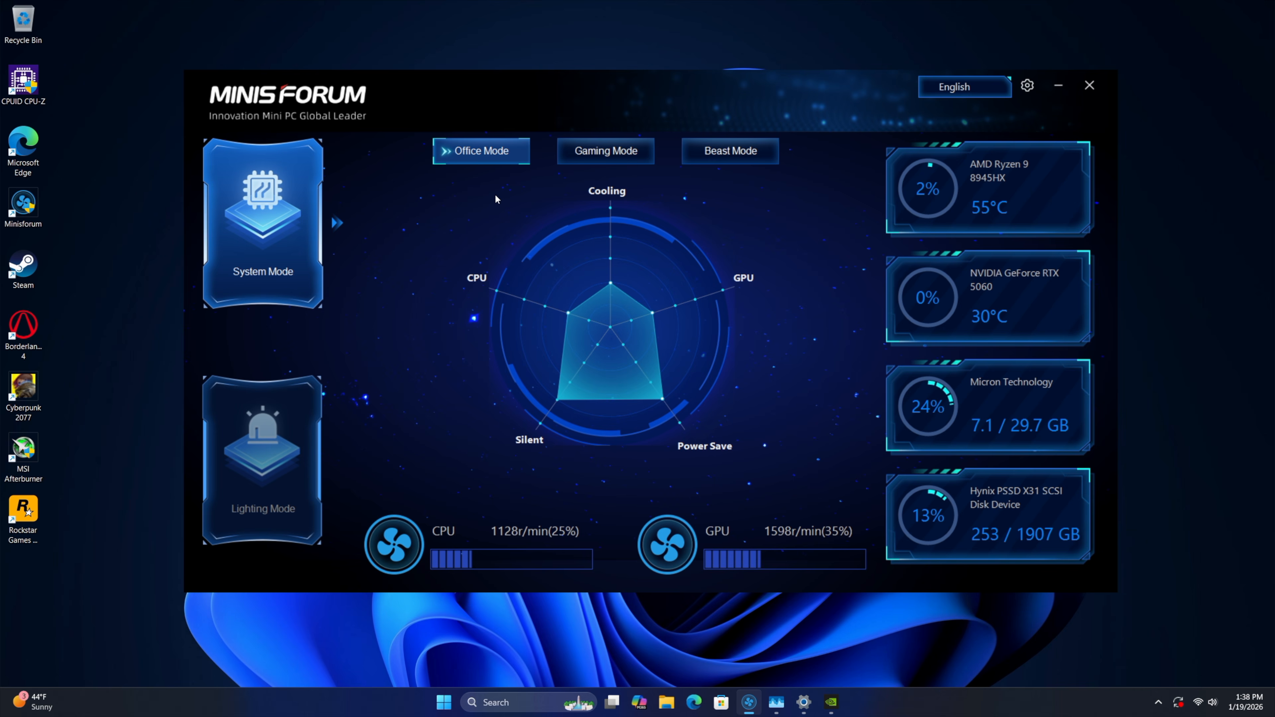
pyautogui.click(728, 151)
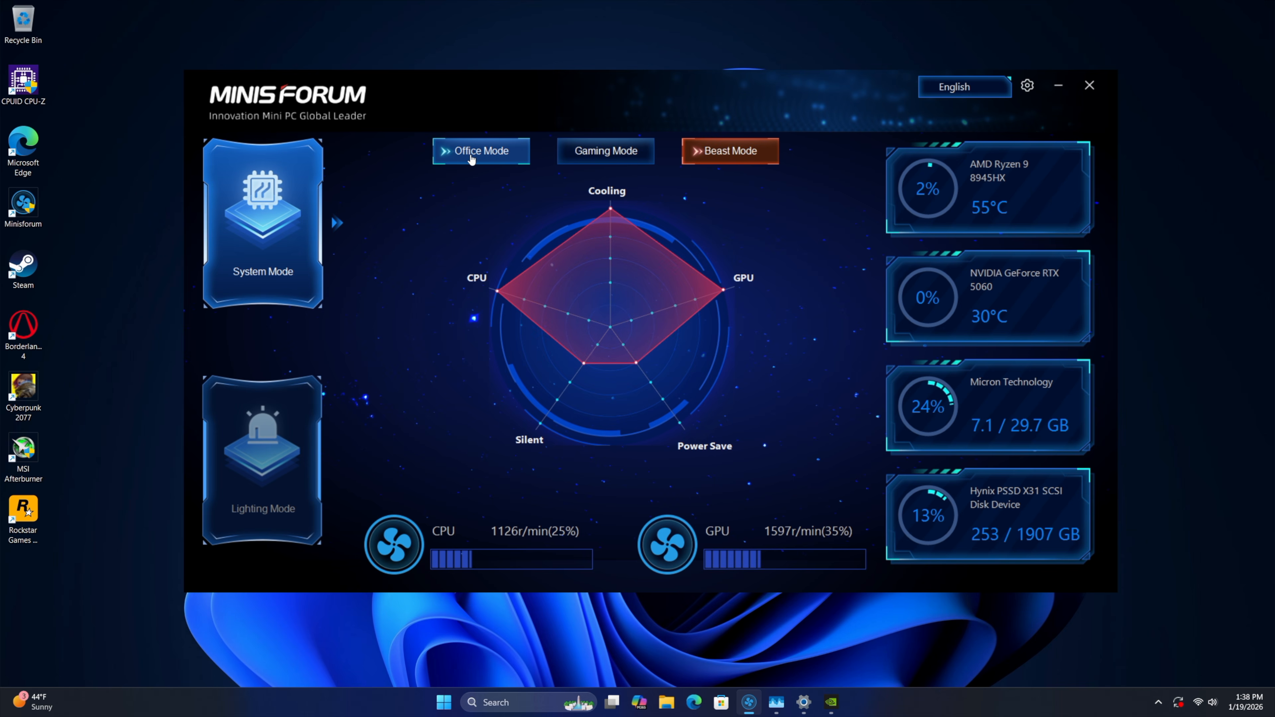
pyautogui.click(479, 151)
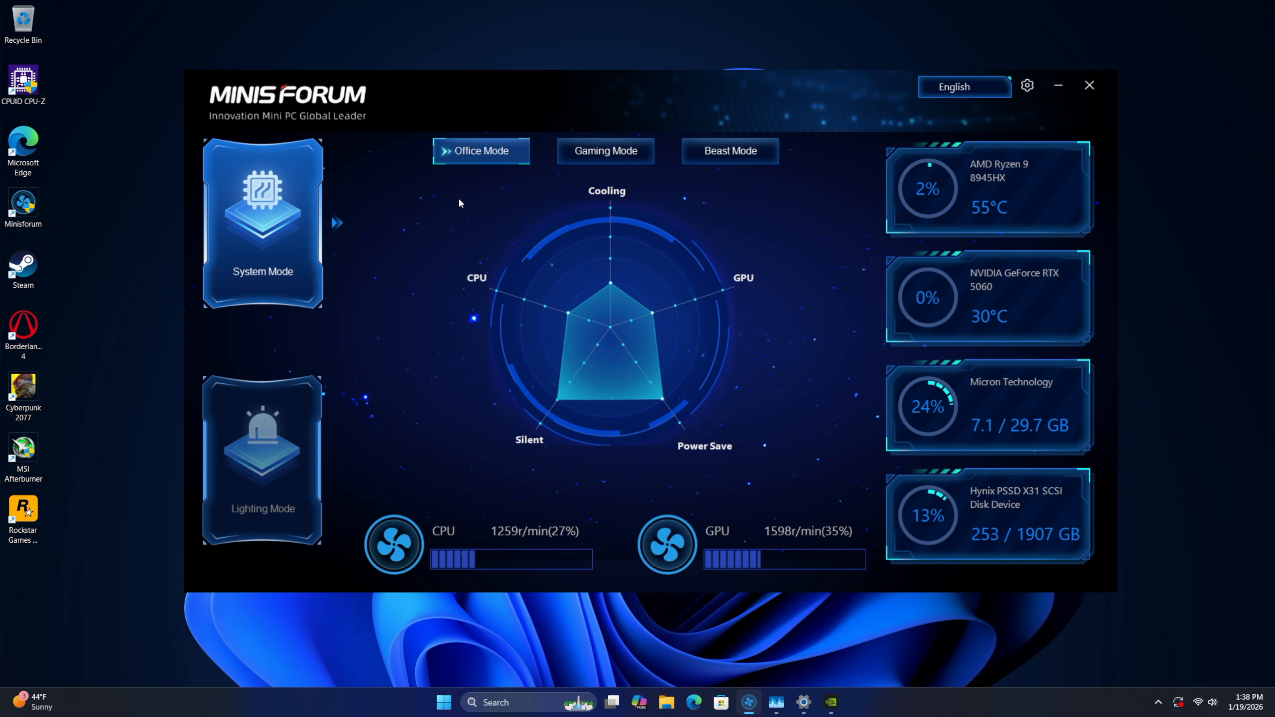
# - Cycle Gaming and Beast Mode once more, settle on Office Mode, and go to Lighting Mode
pyautogui.click(604, 151)
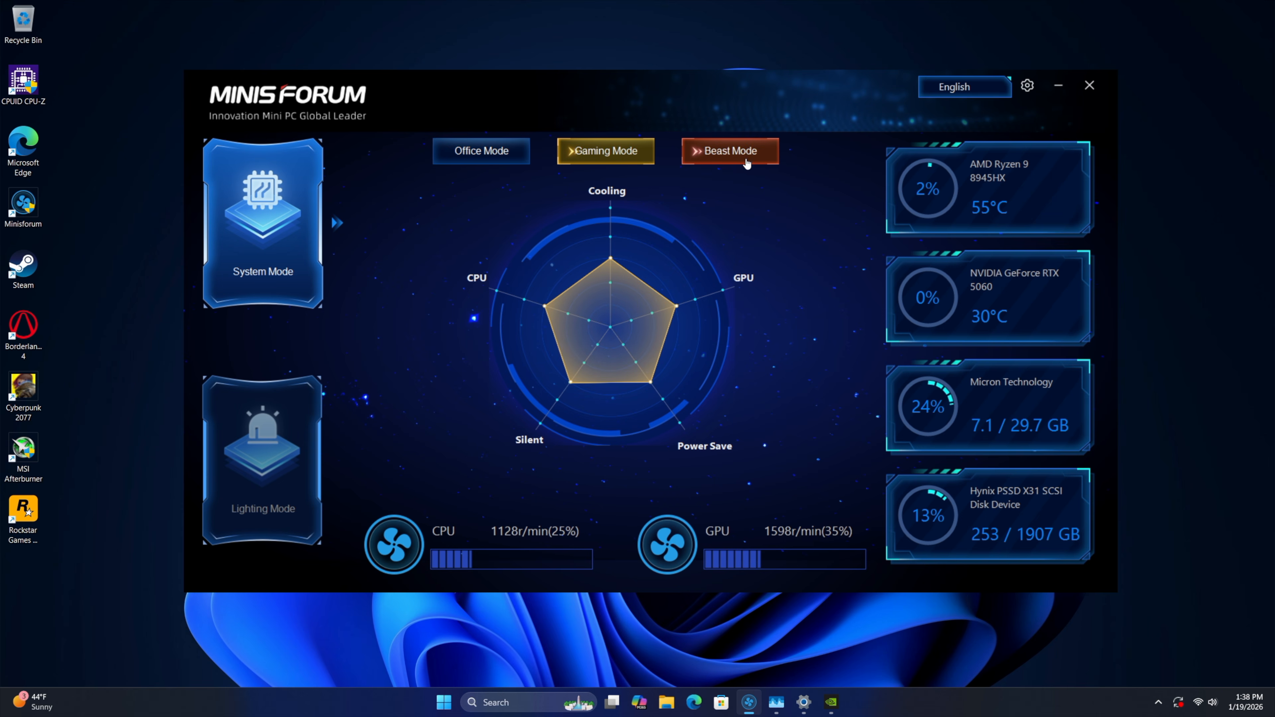
pyautogui.click(728, 150)
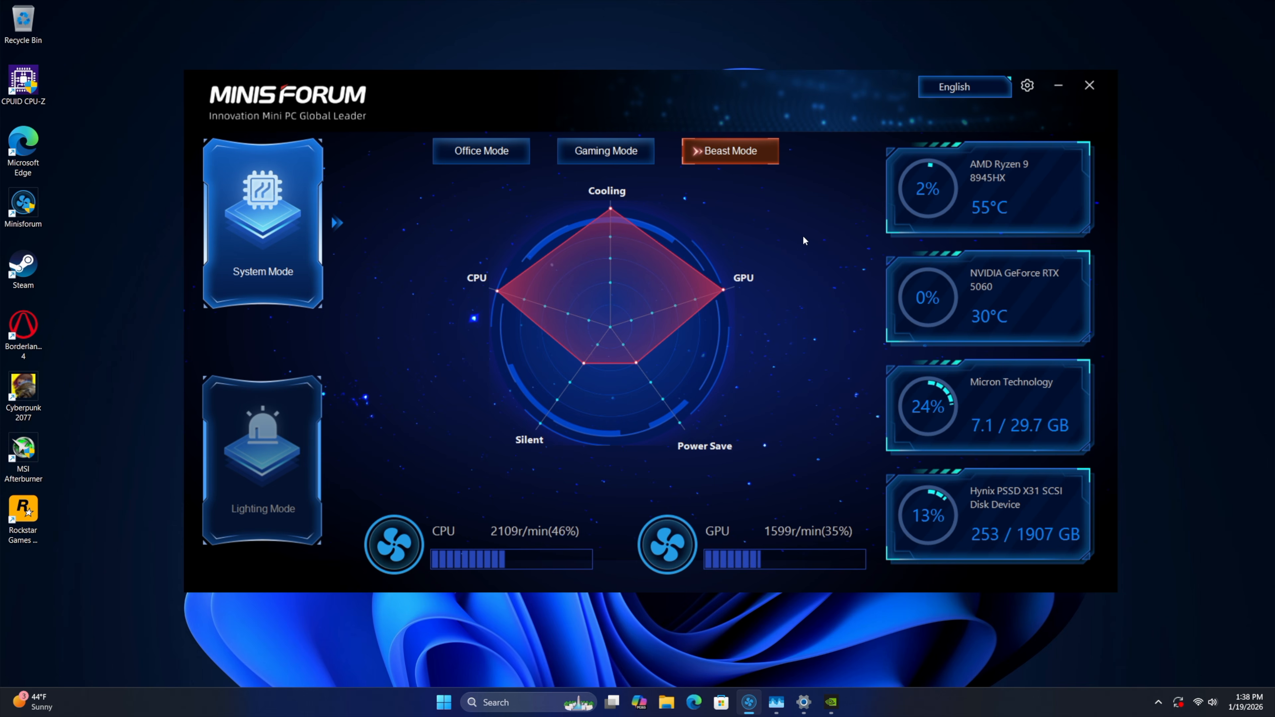
pyautogui.moveTo(986, 539)
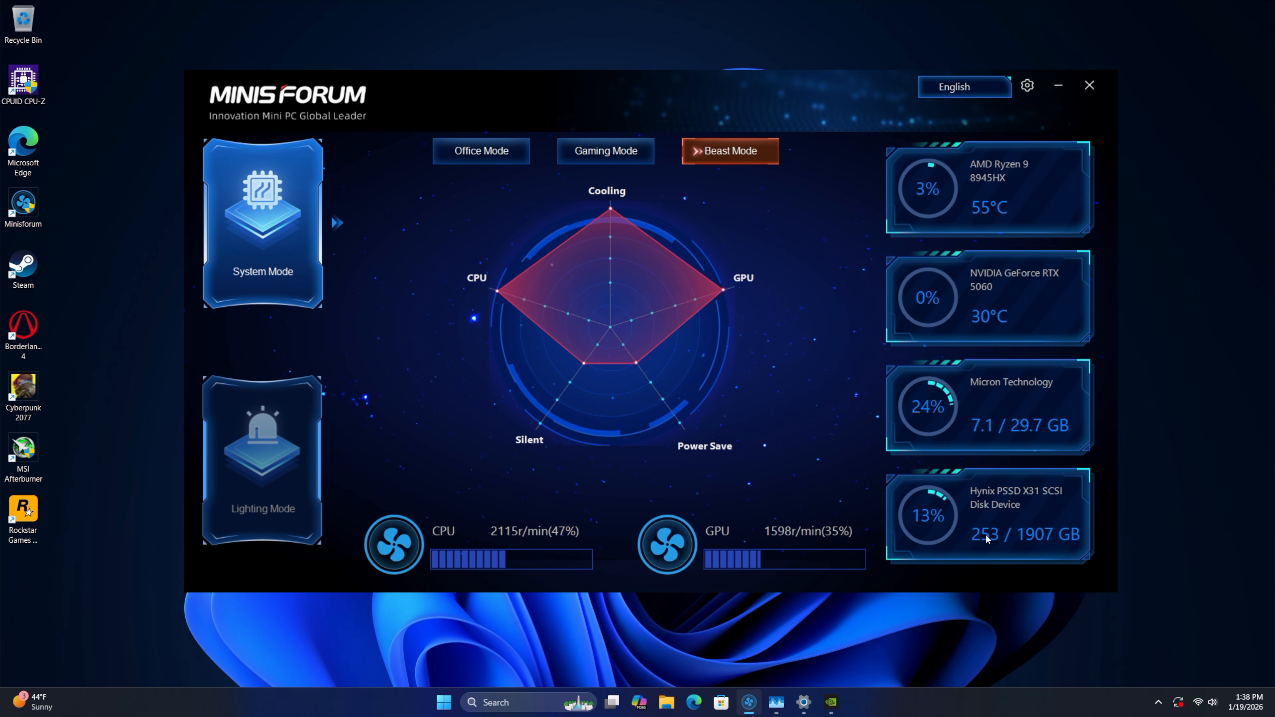
pyautogui.moveTo(923, 465)
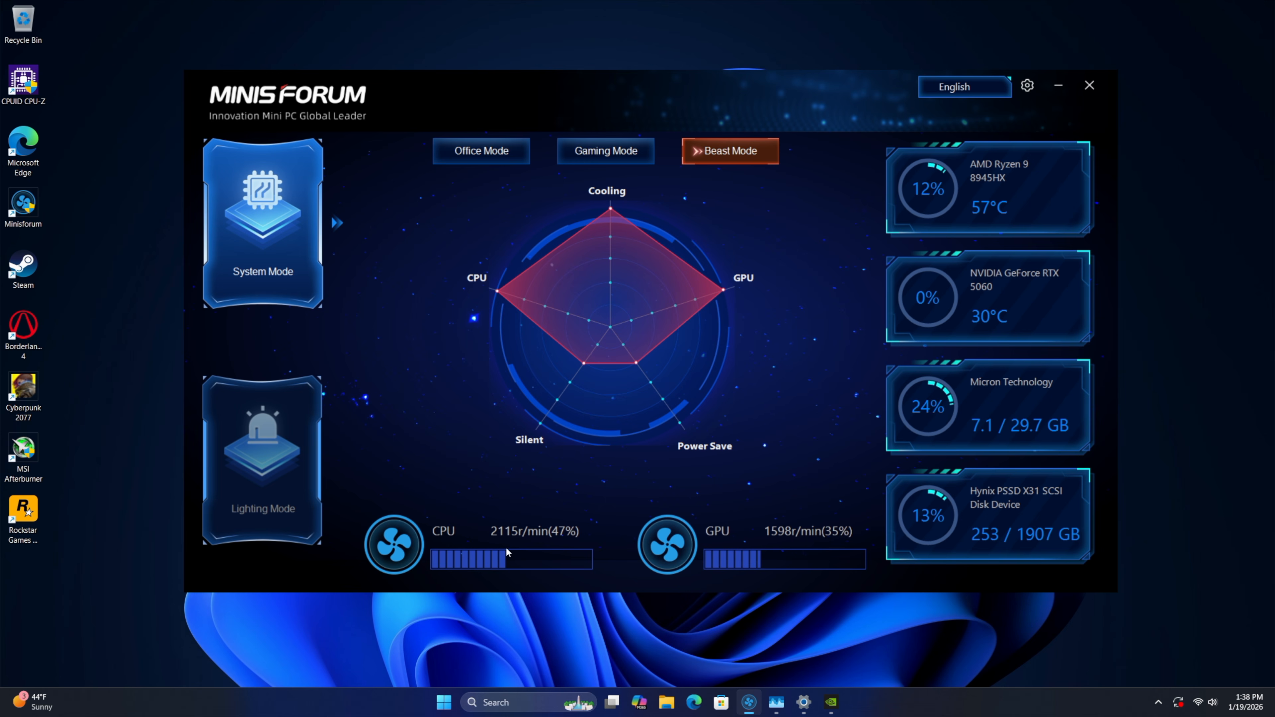
pyautogui.click(481, 151)
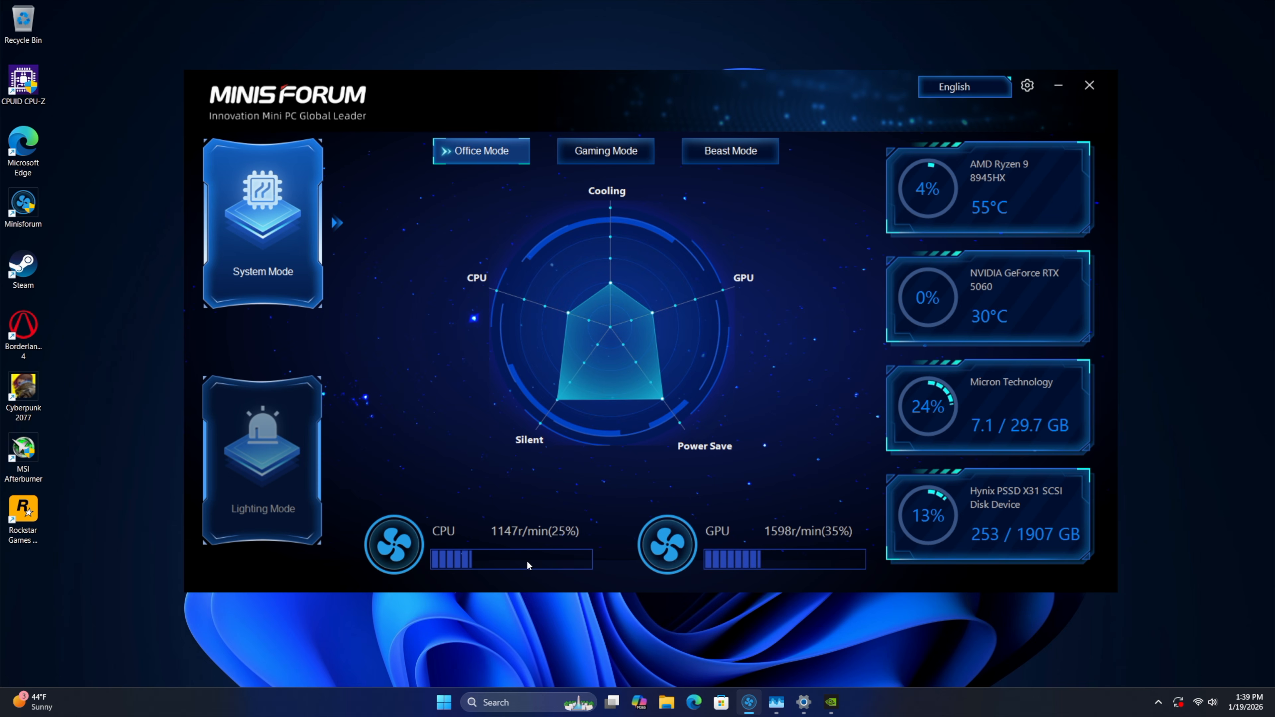
pyautogui.click(262, 458)
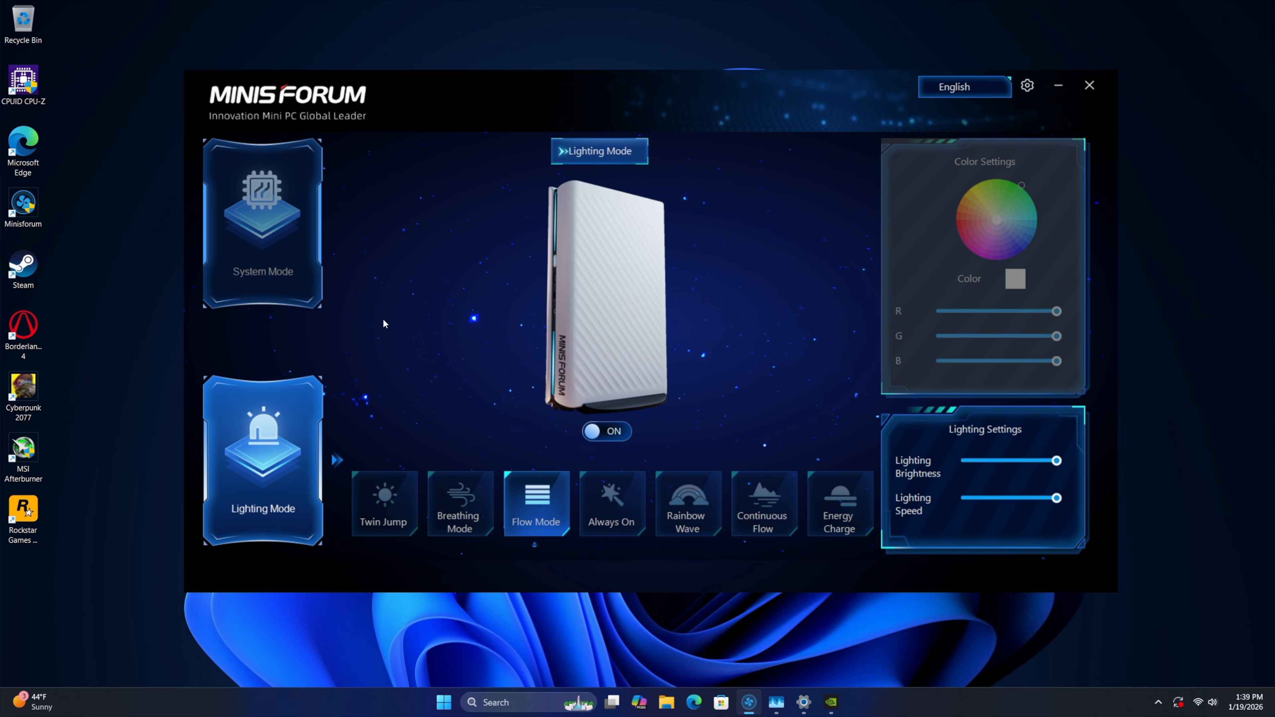
pyautogui.moveTo(500, 301)
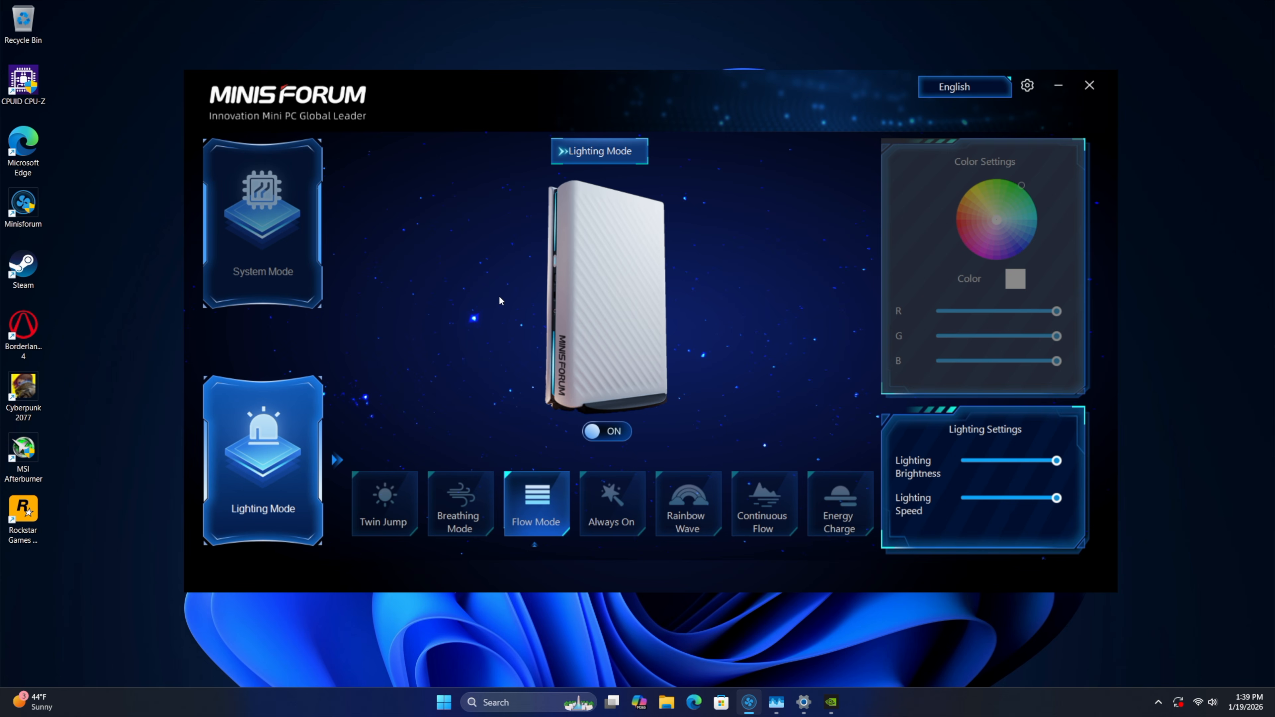
pyautogui.moveTo(497, 301)
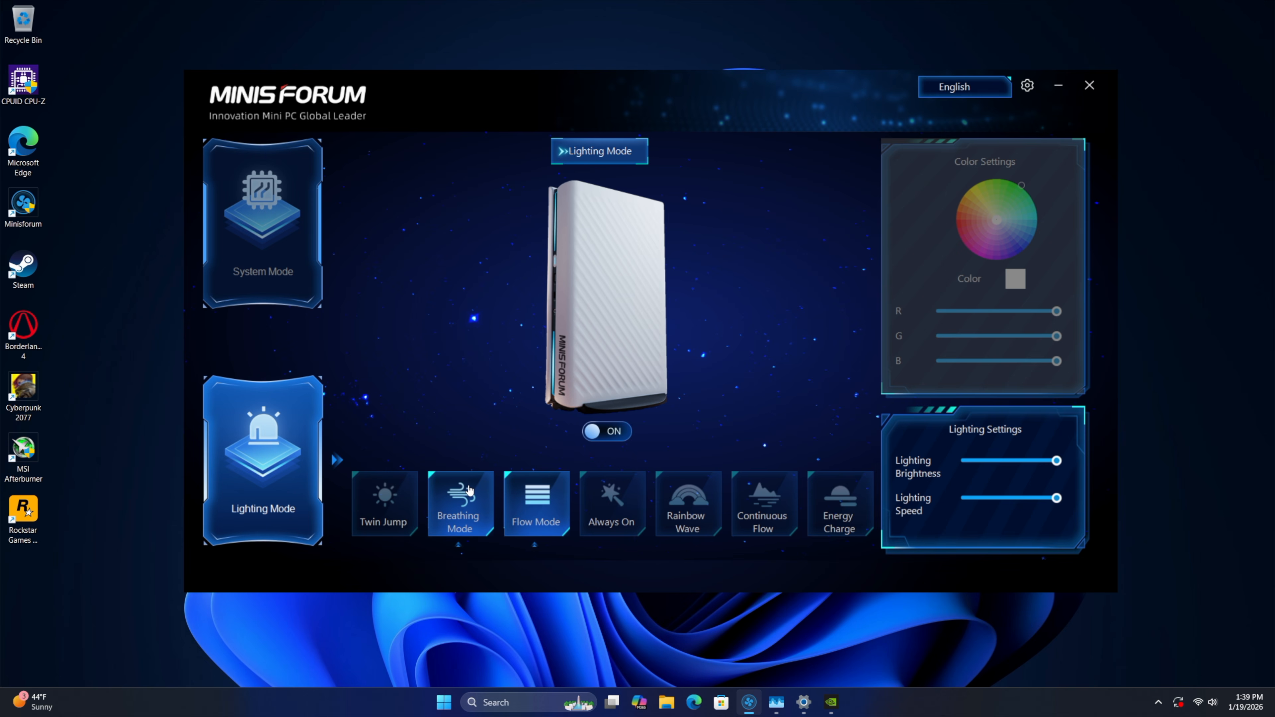
# - Set the mini PC's light strips to the Breathing effect
pyautogui.click(383, 503)
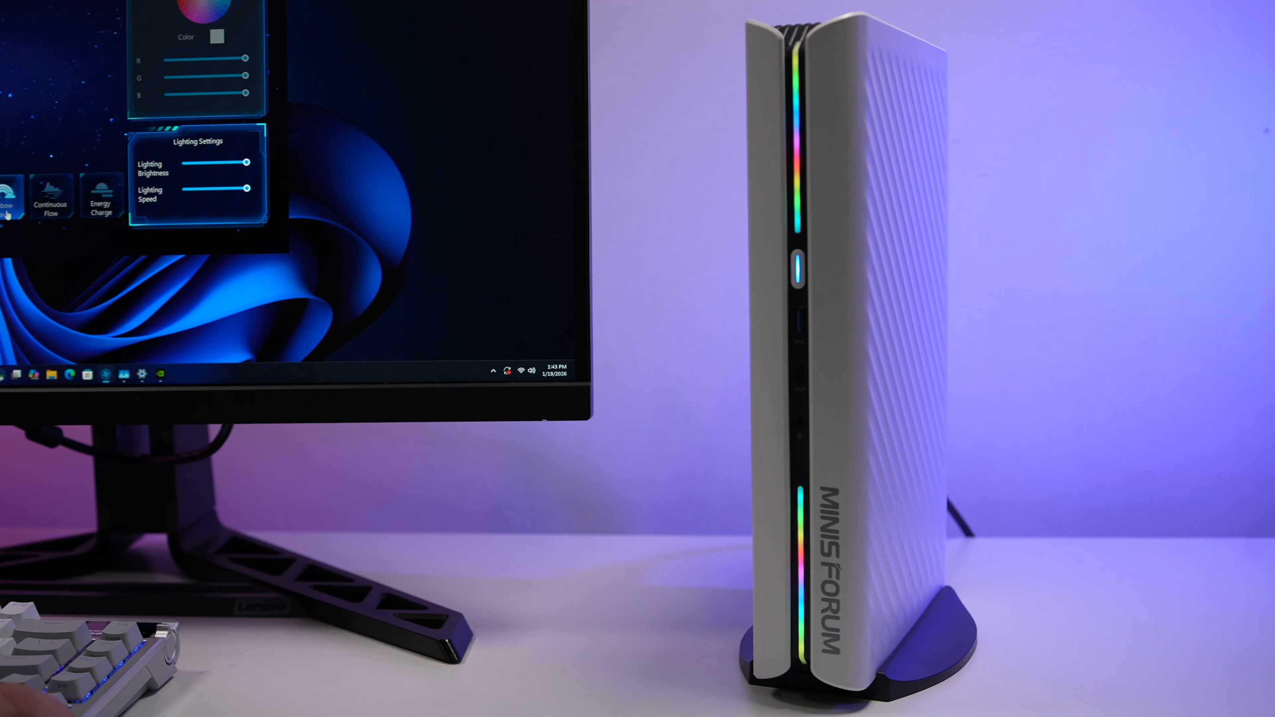
# - Switch the light strips to Continuous Flow, then Energy Charge, and bring up the general settings
pyautogui.click(51, 195)
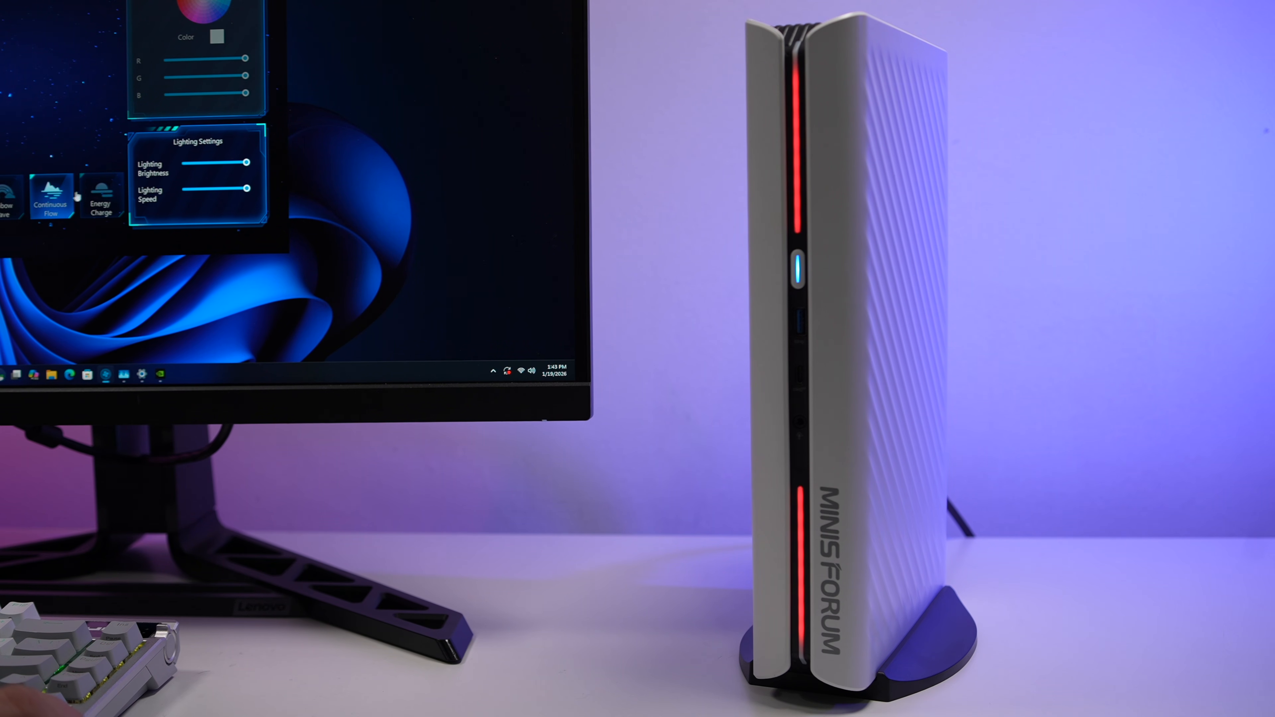
pyautogui.click(101, 195)
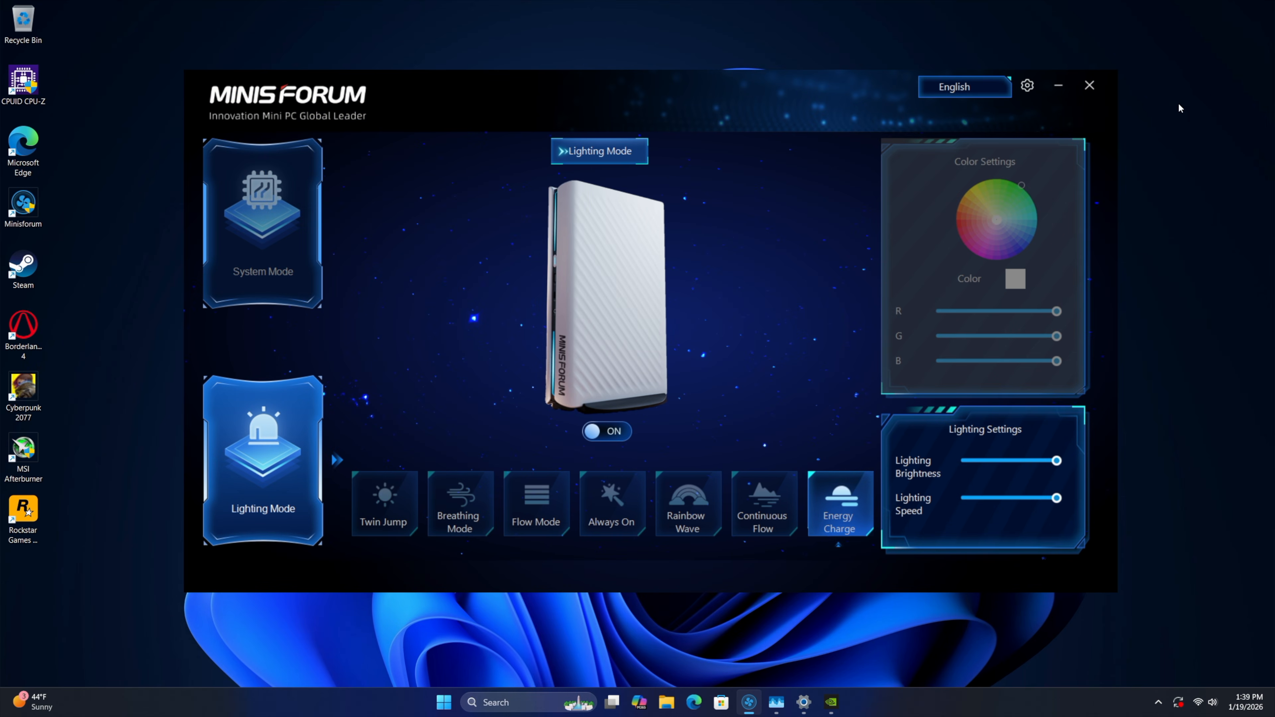
pyautogui.click(1026, 86)
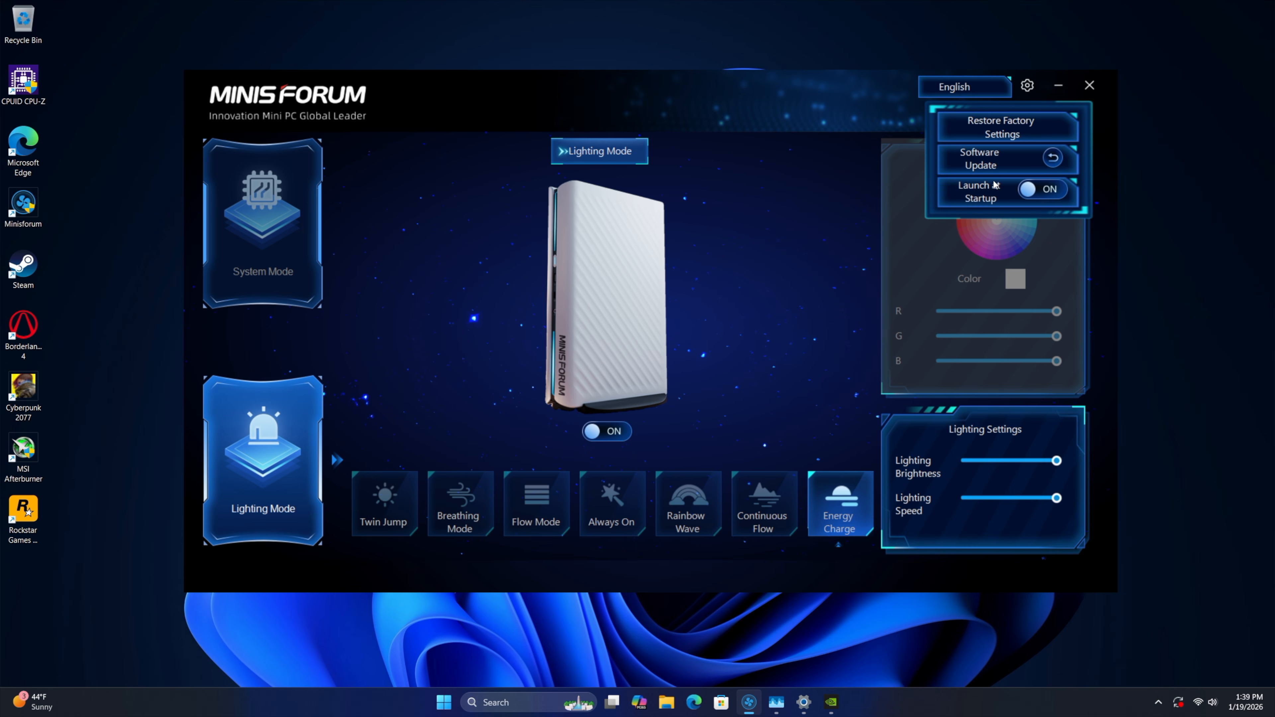
pyautogui.moveTo(985, 200)
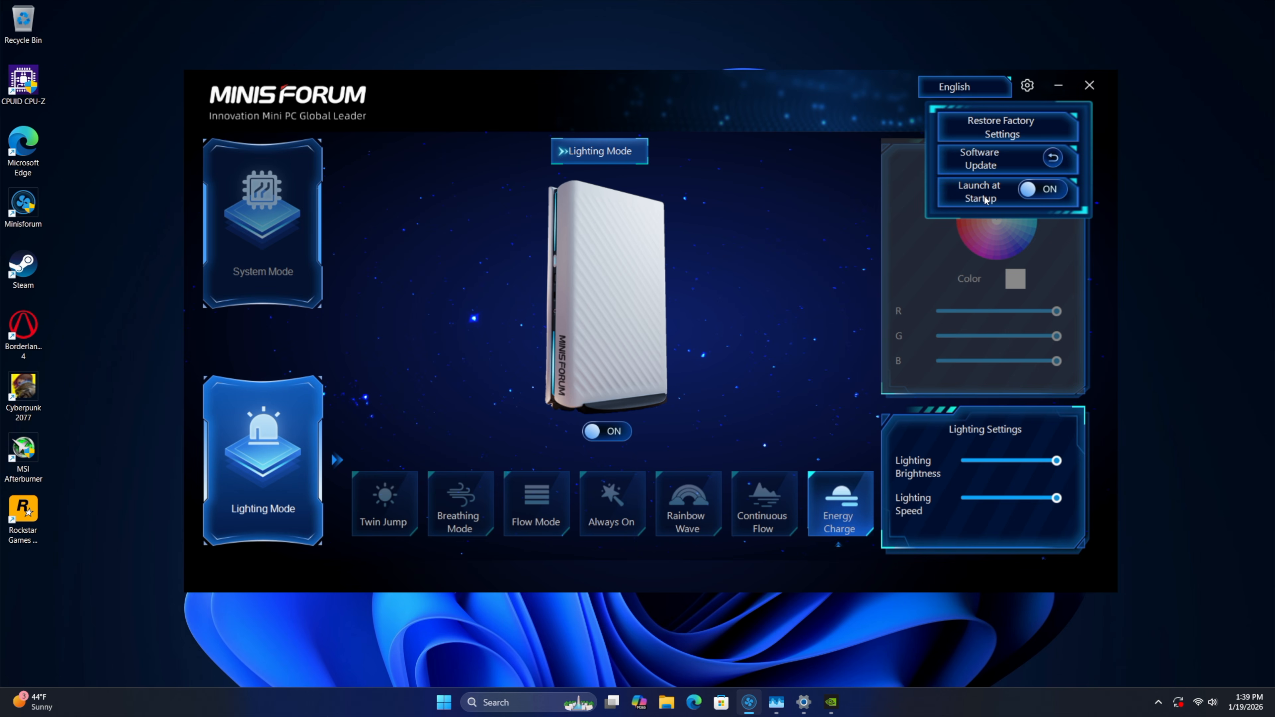
# - Return to the System Mode page and select Beast Mode
pyautogui.click(262, 223)
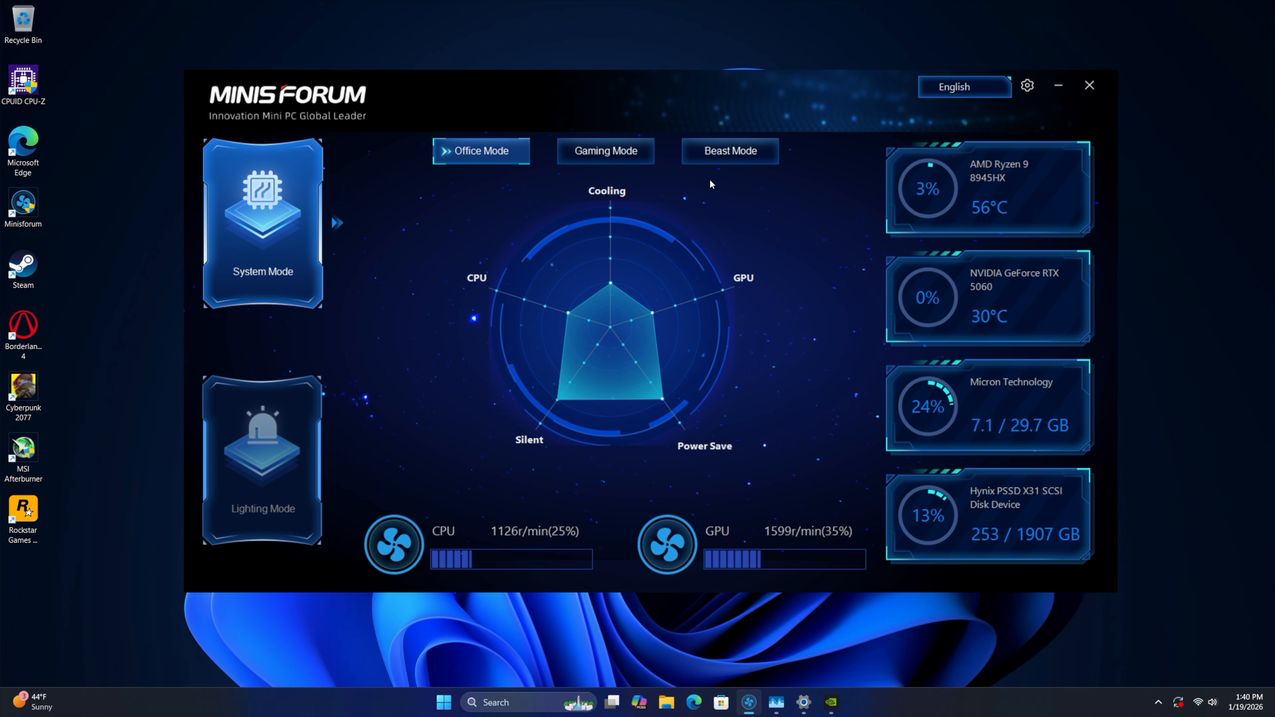
pyautogui.click(729, 151)
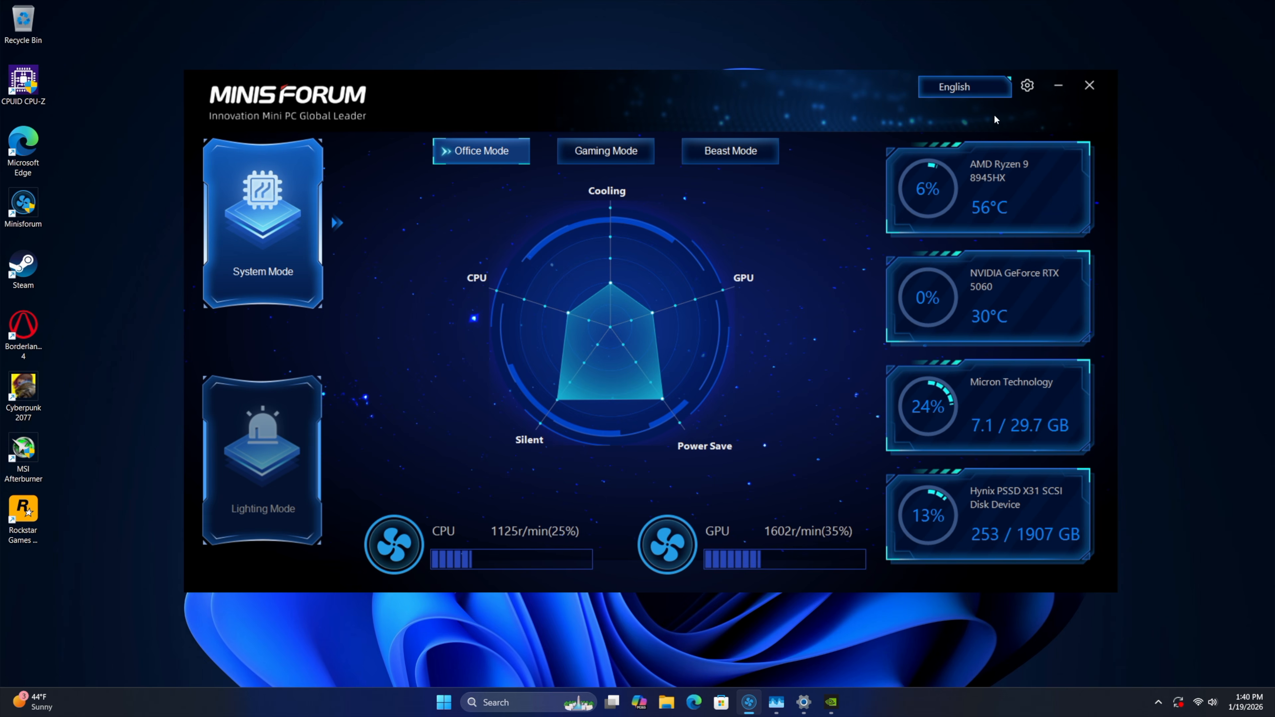
pyautogui.click(728, 150)
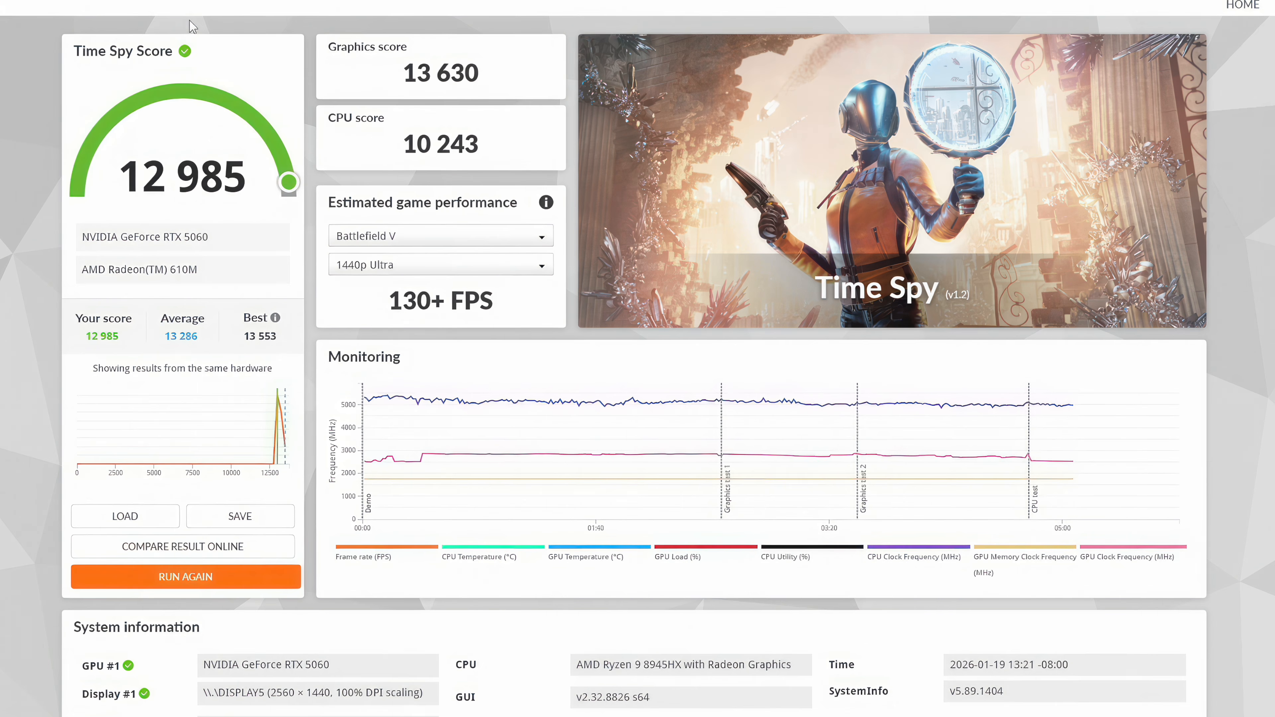
pyautogui.click(184, 576)
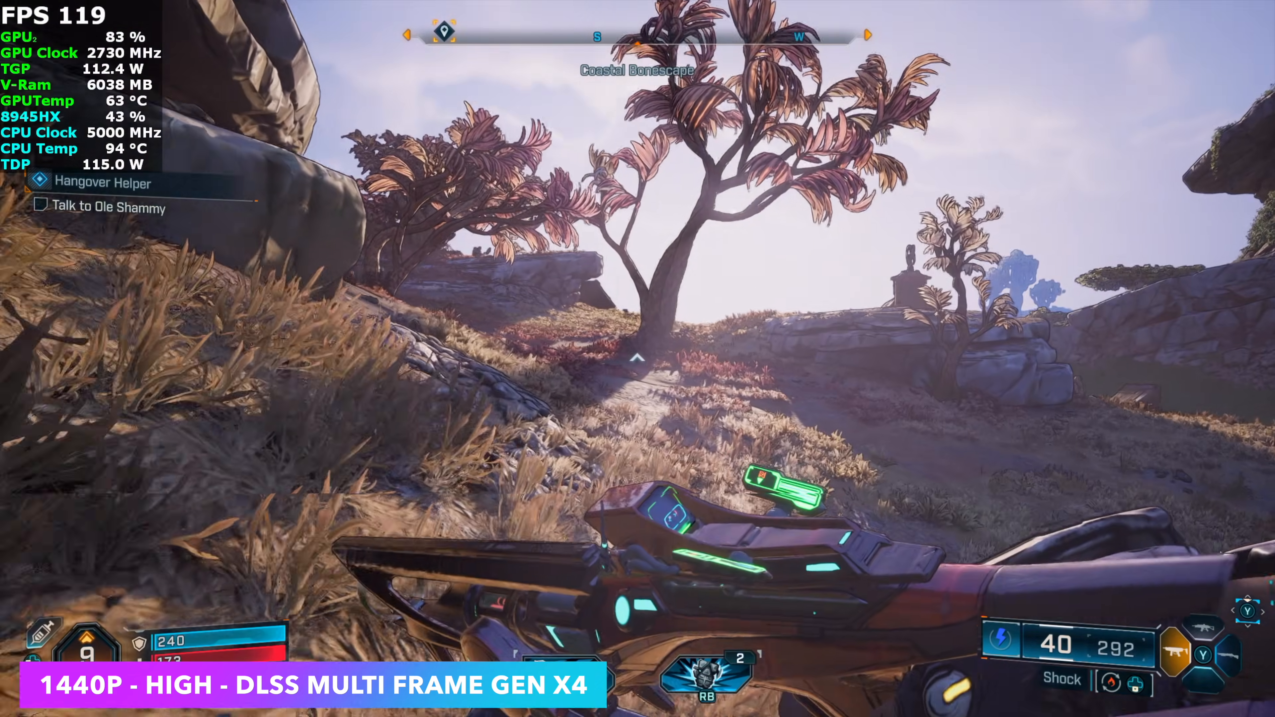
pyautogui.moveTo(637, 358)
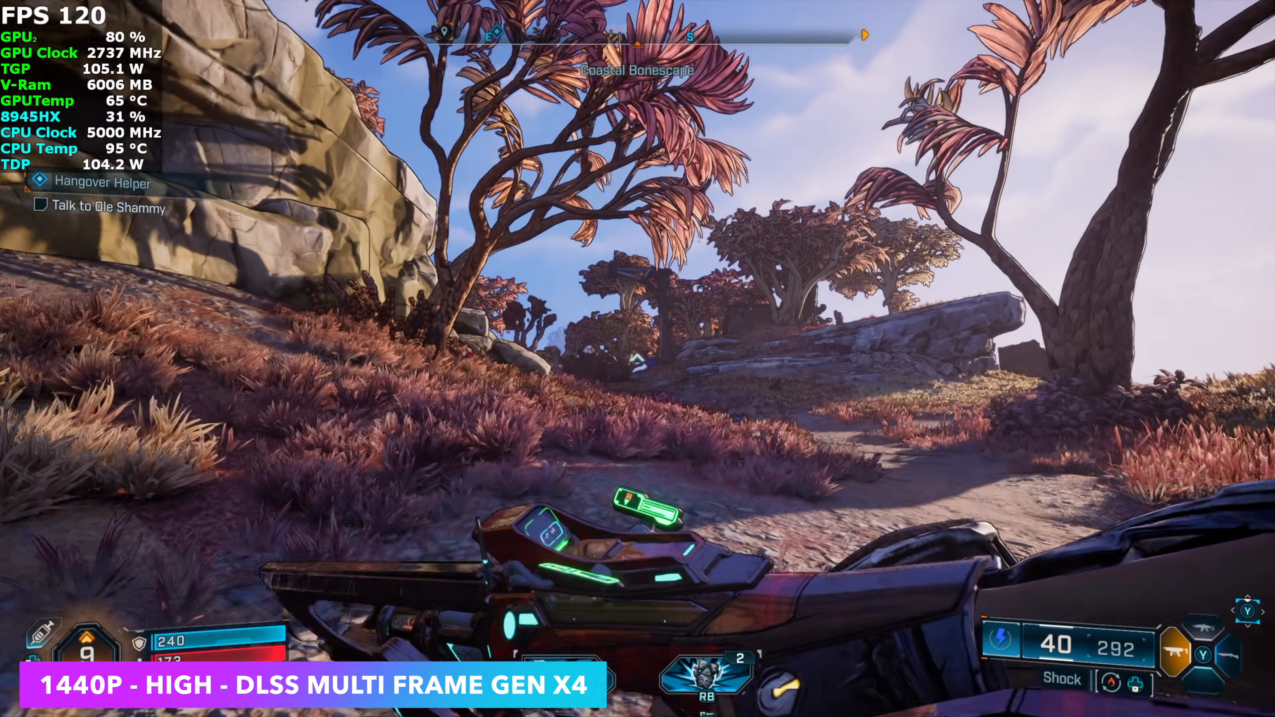